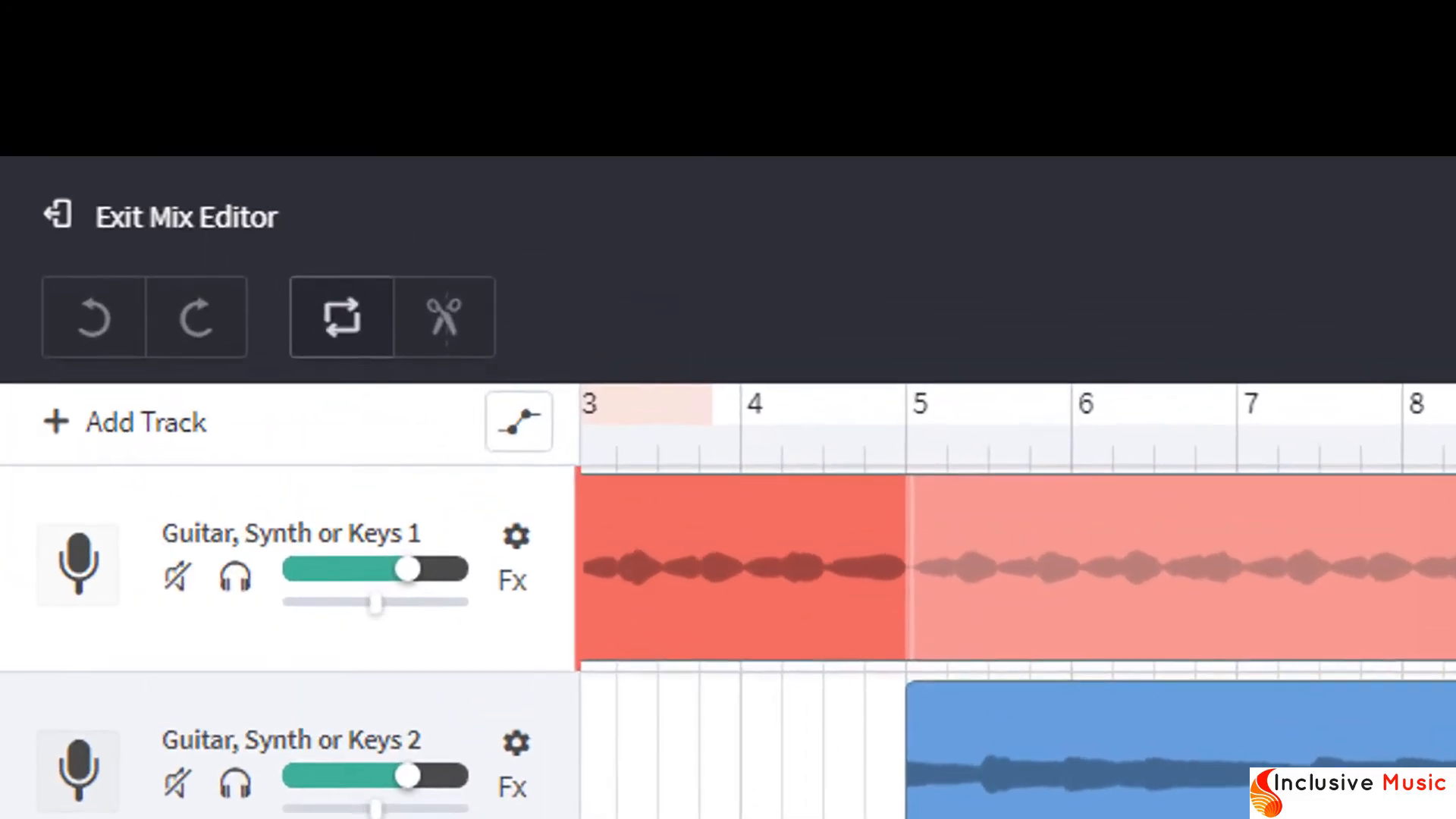
Step: Exit the Mix Editor back to the 'Be The Change' project revision page
{"action": "left_click", "coordinate": [185, 221]}
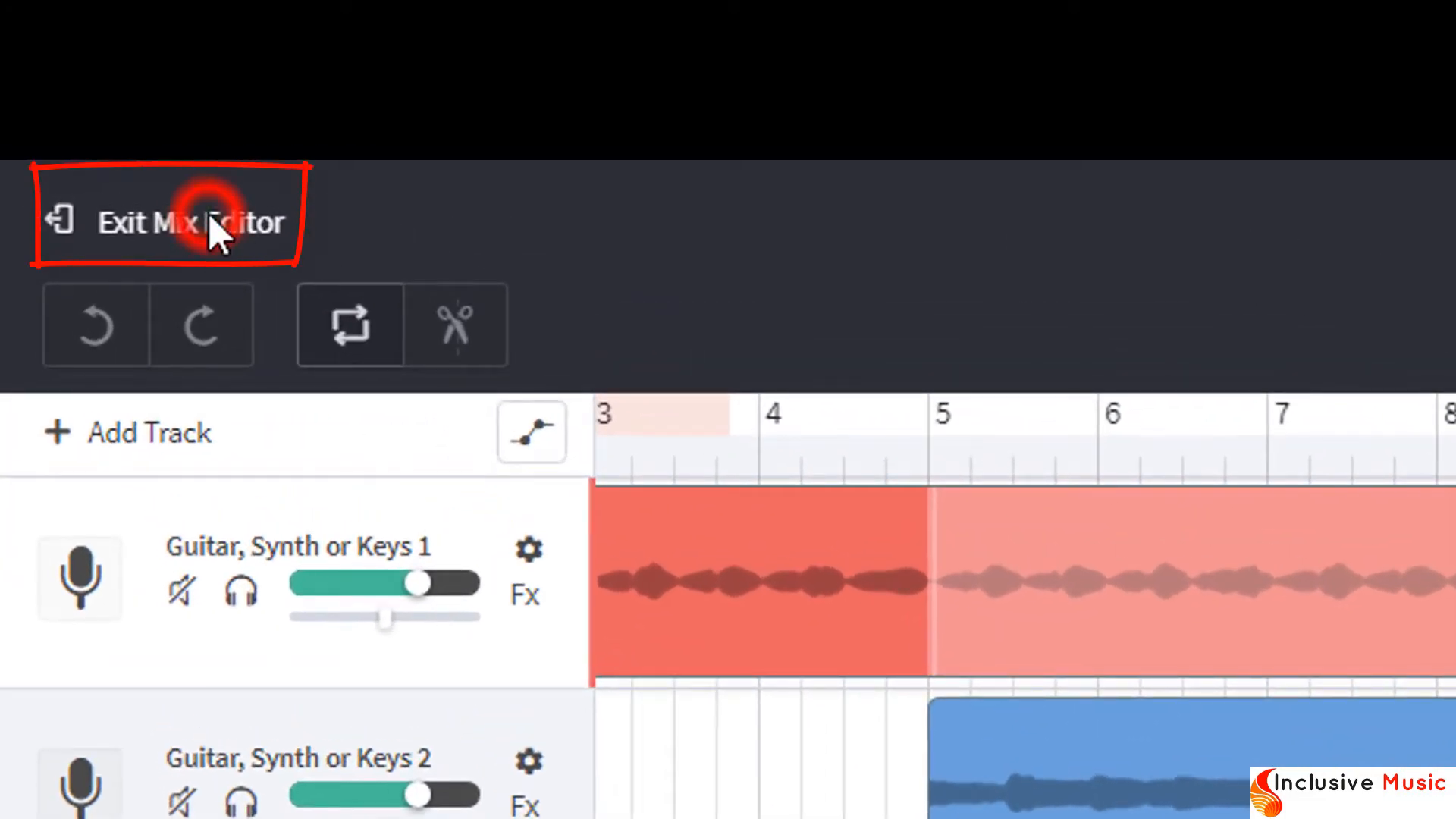
{"action": "left_click", "coordinate": [185, 223]}
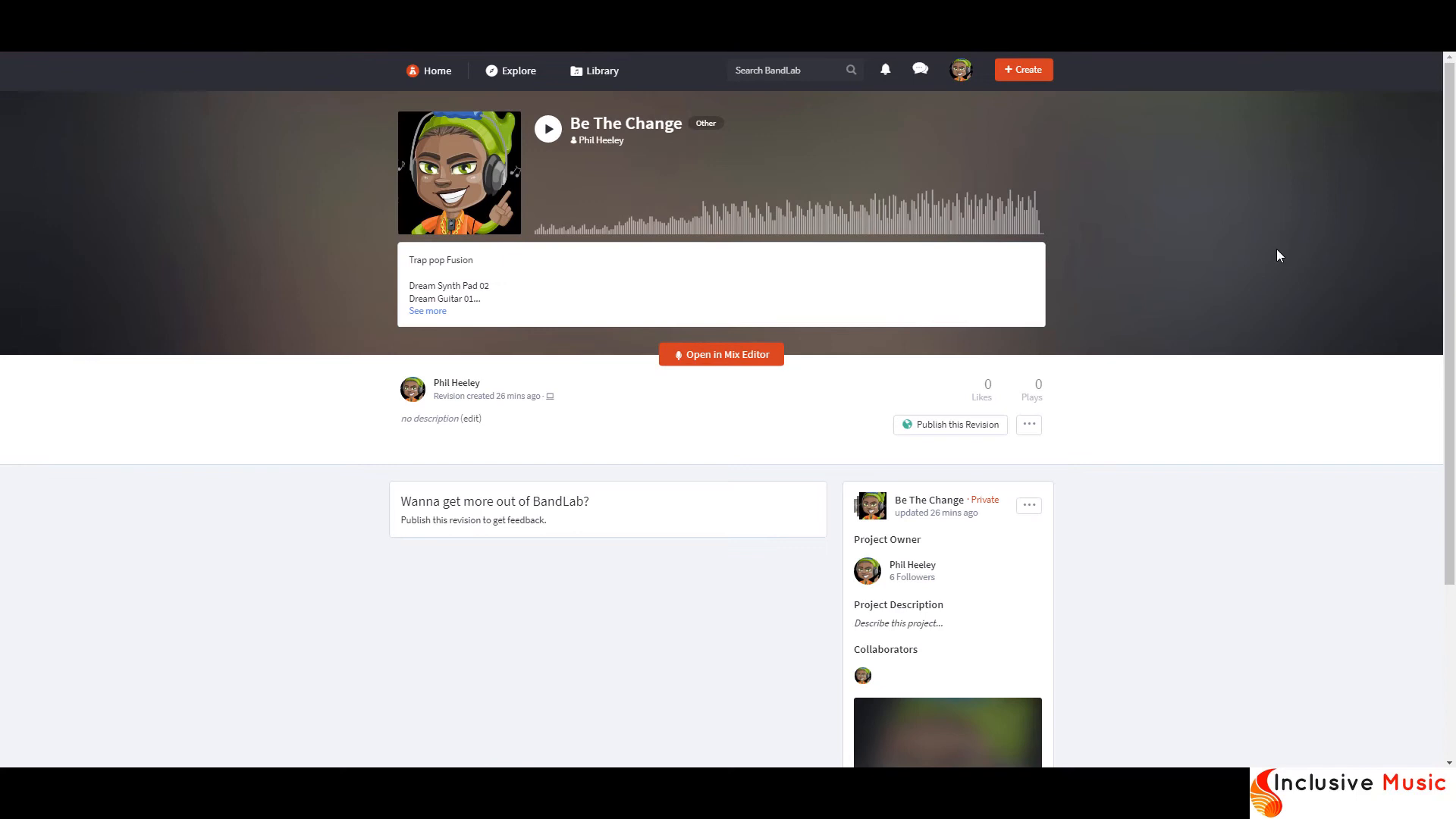
{"action": "scroll", "scroll_direction": "down", "scroll_amount": 3}
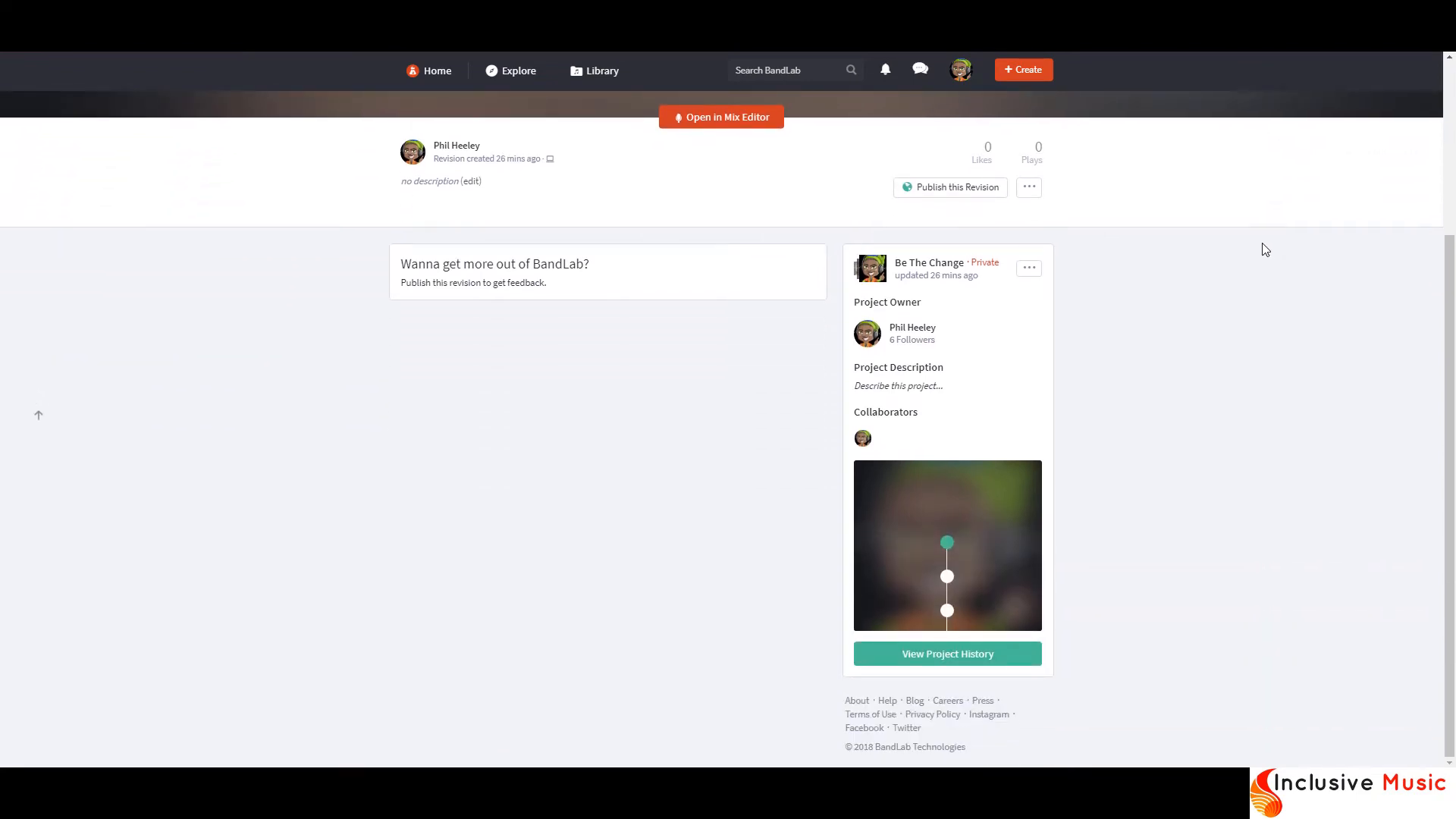
{"action": "mouse_move", "coordinate": [1173, 590]}
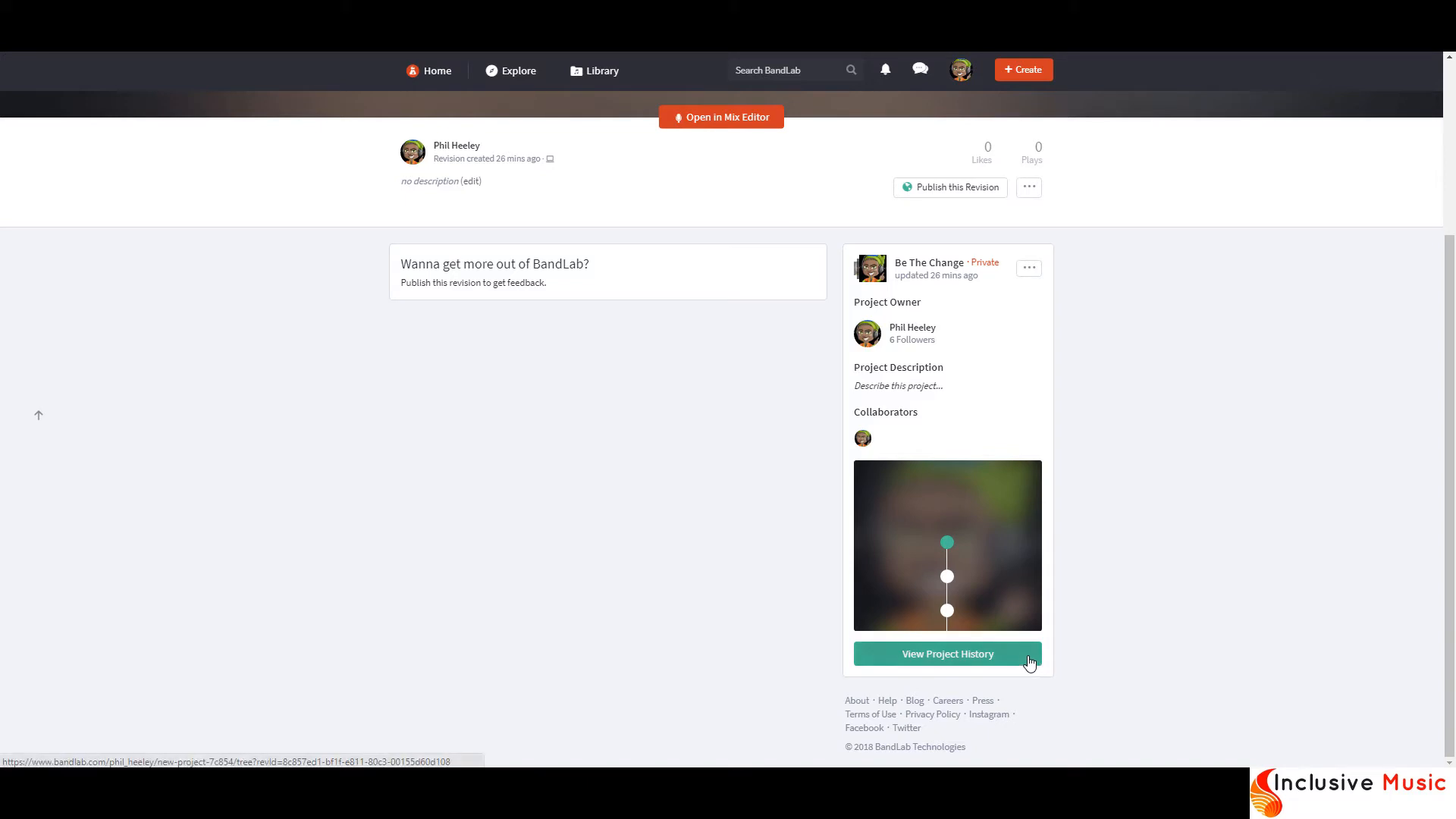
{"action": "mouse_move", "coordinate": [1027, 657]}
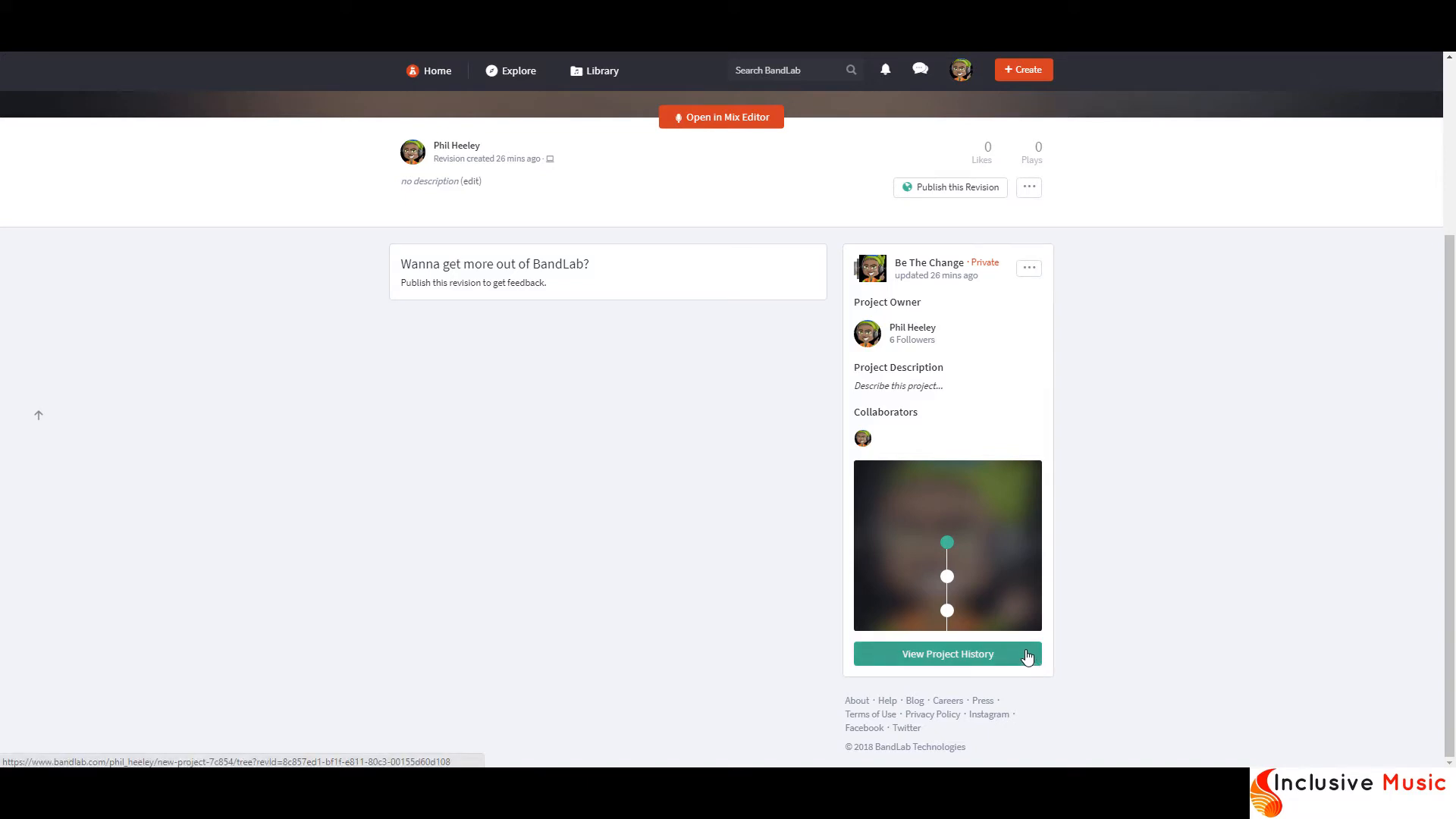
{"action": "left_click", "coordinate": [946, 654]}
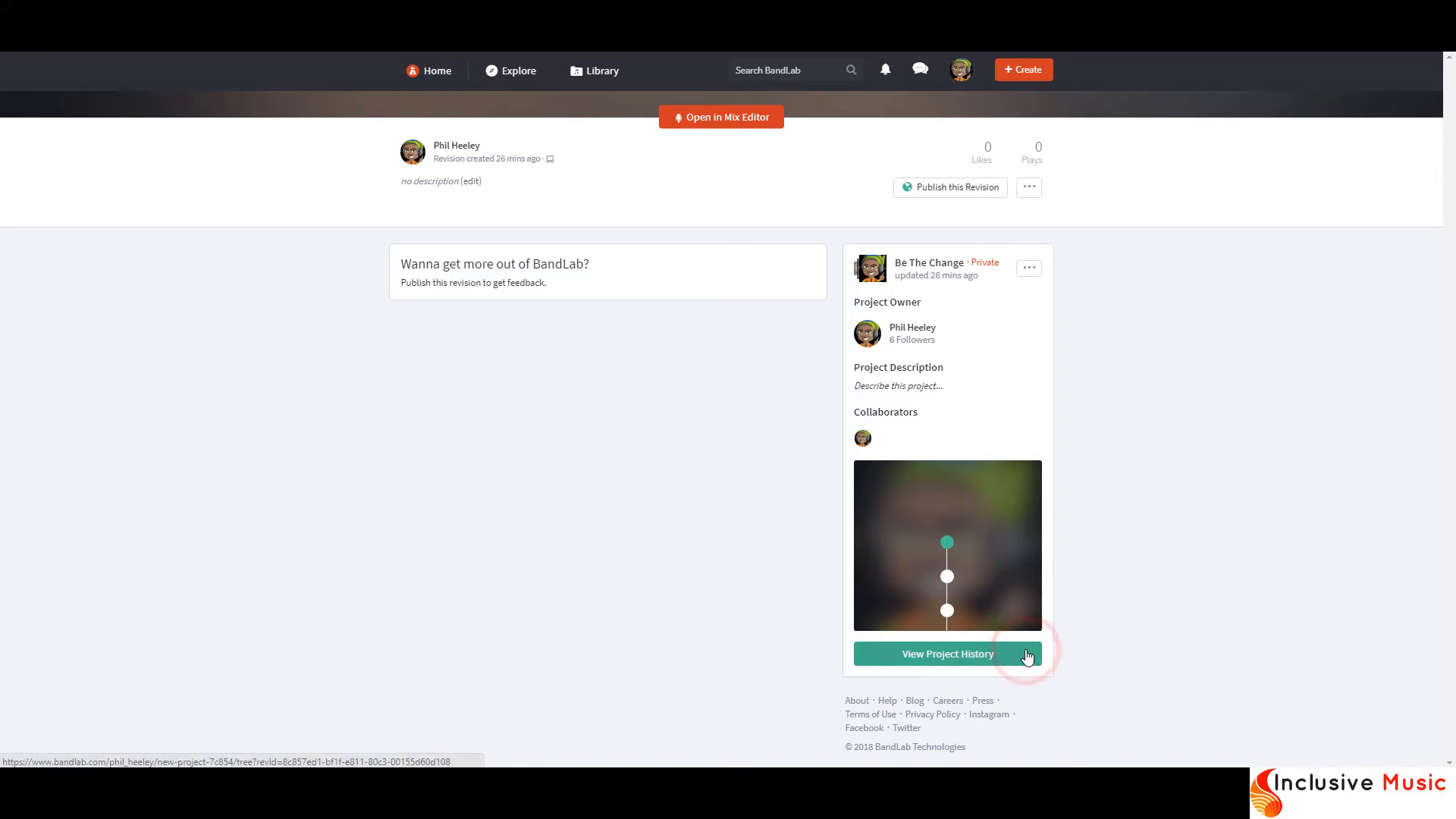
Step: View the project history and preview the February 28 revision from the list
{"action": "left_click", "coordinate": [947, 654]}
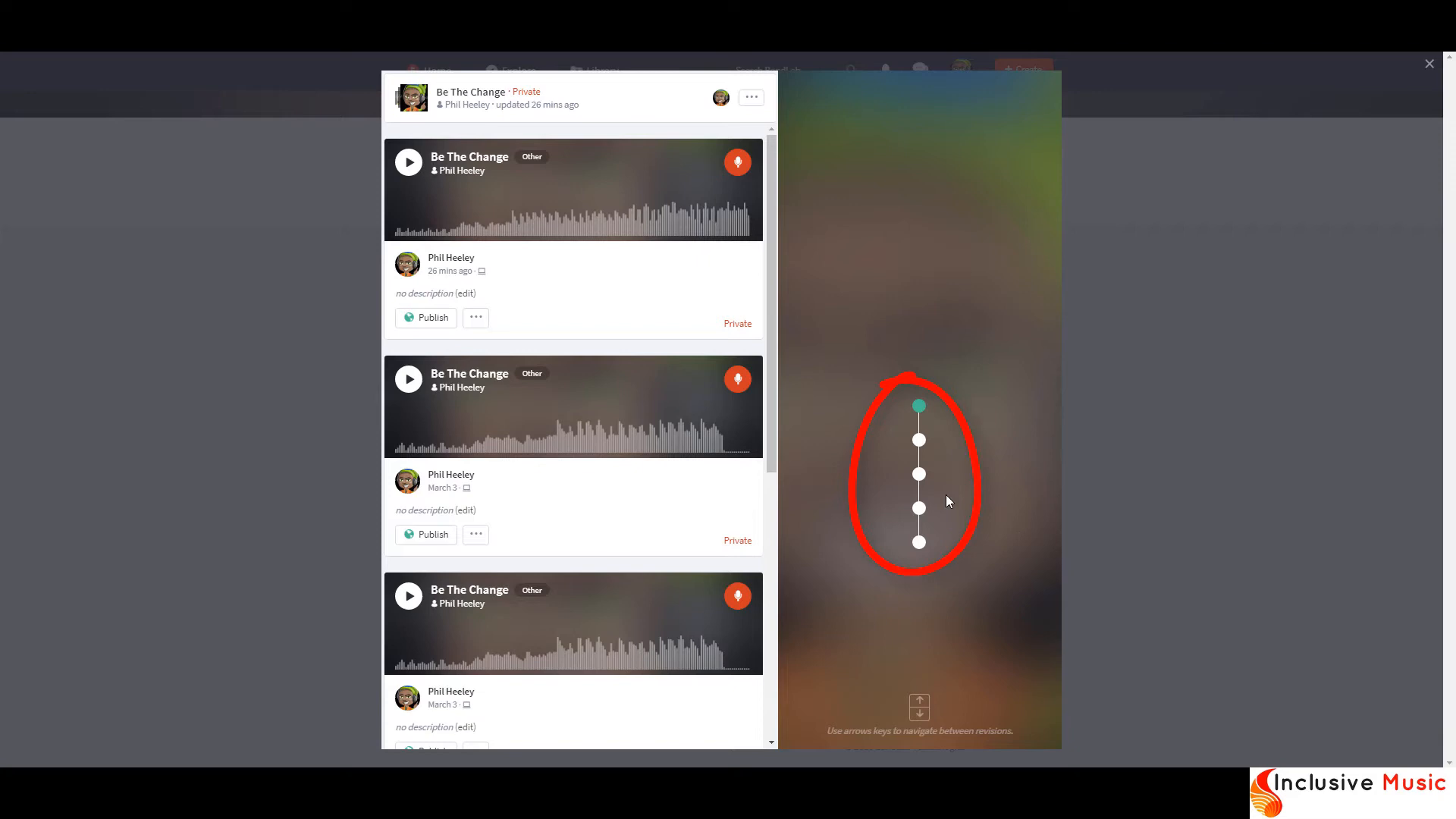
{"action": "mouse_move", "coordinate": [961, 585]}
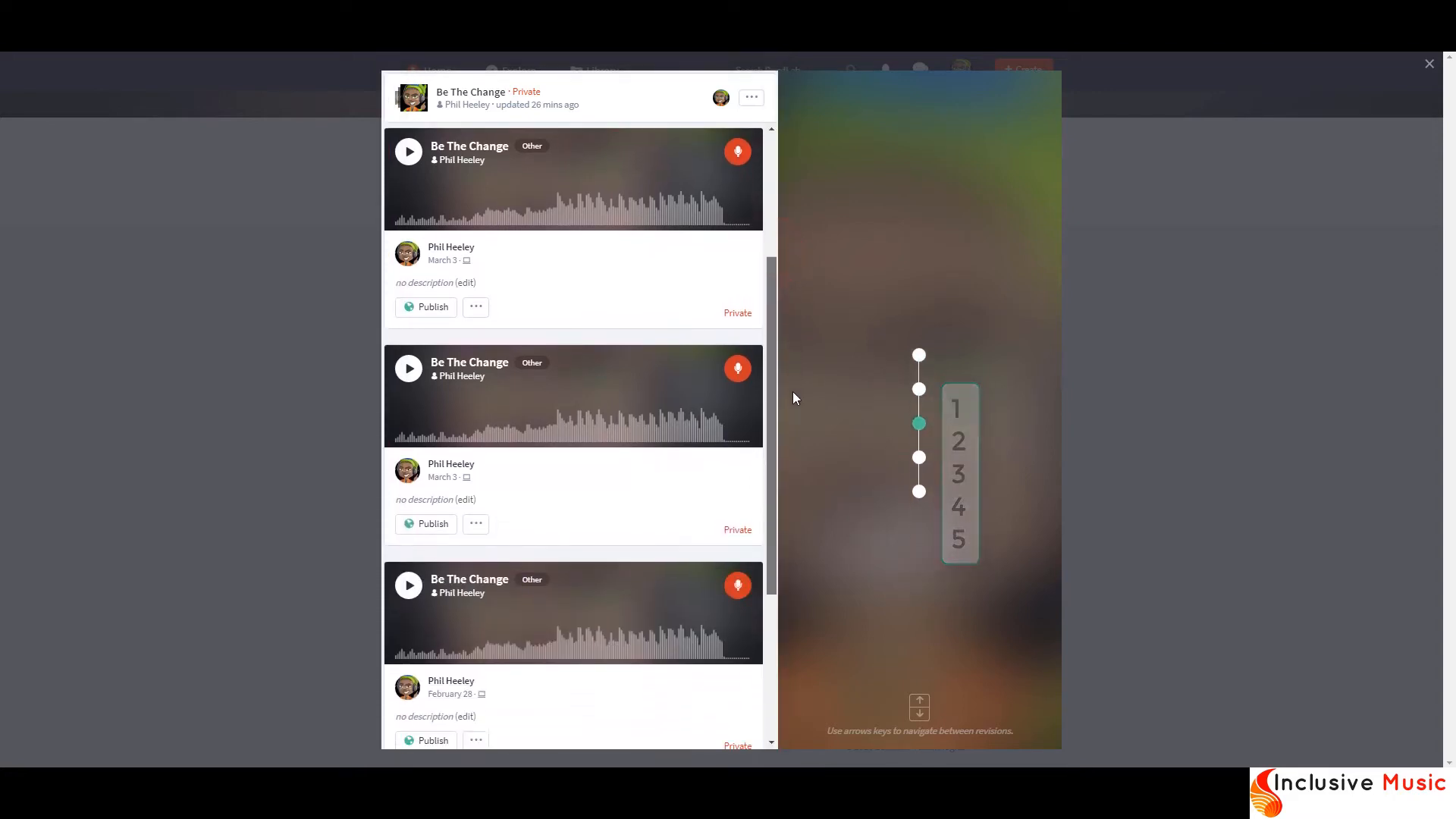
{"action": "scroll", "scroll_direction": "down", "scroll_amount": 3}
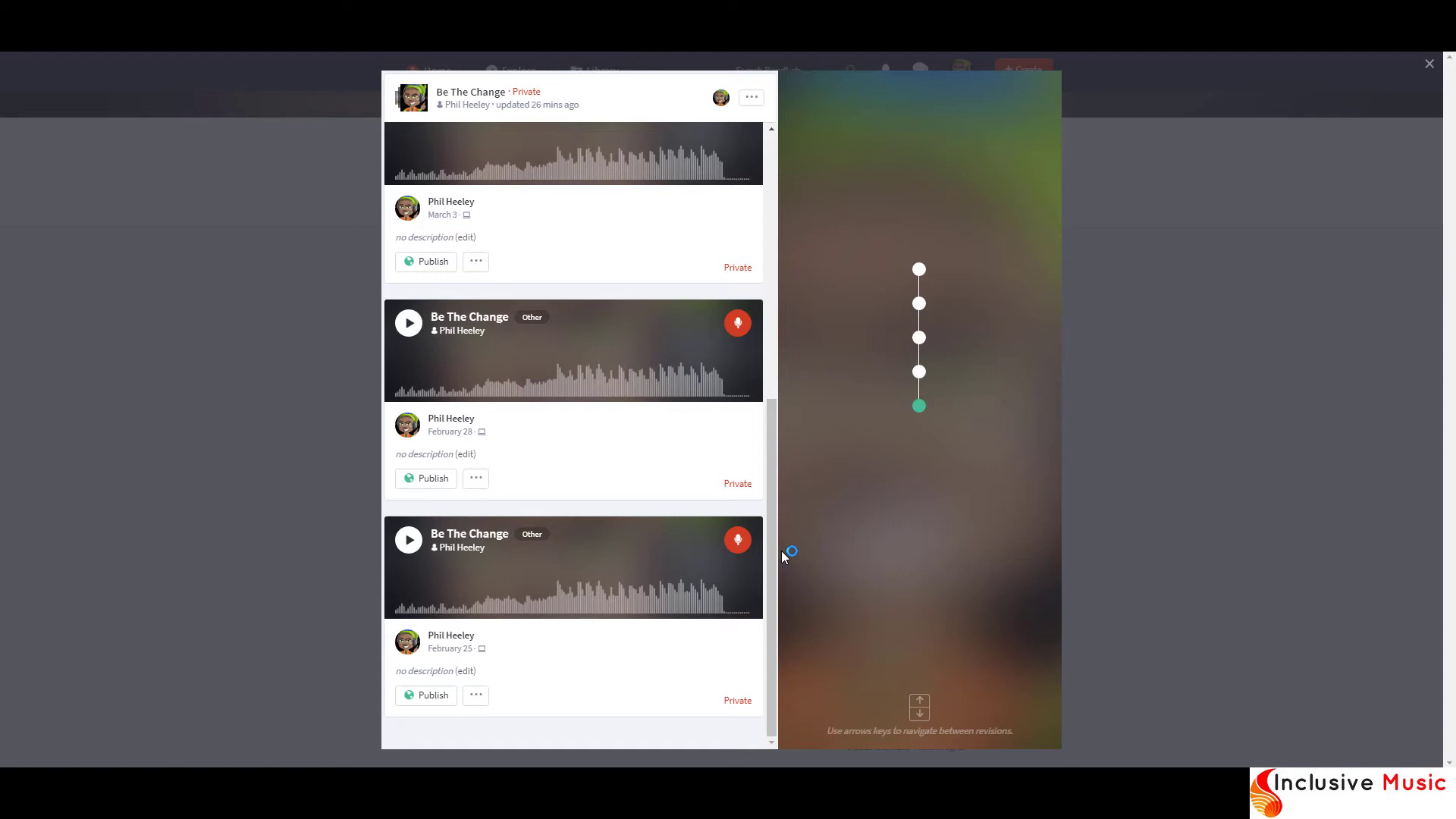
{"action": "left_click", "coordinate": [408, 321]}
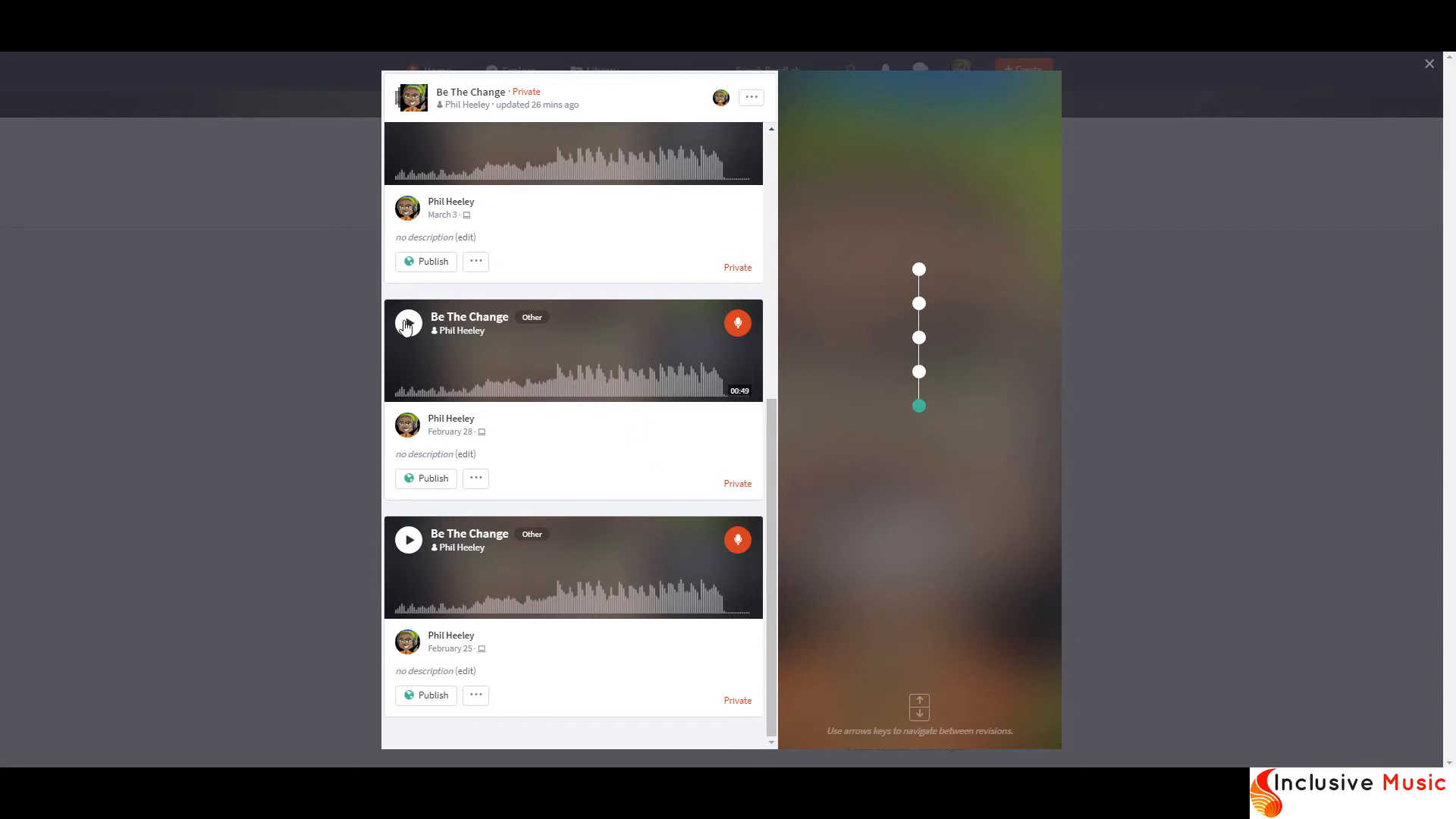
{"action": "left_click", "coordinate": [408, 321]}
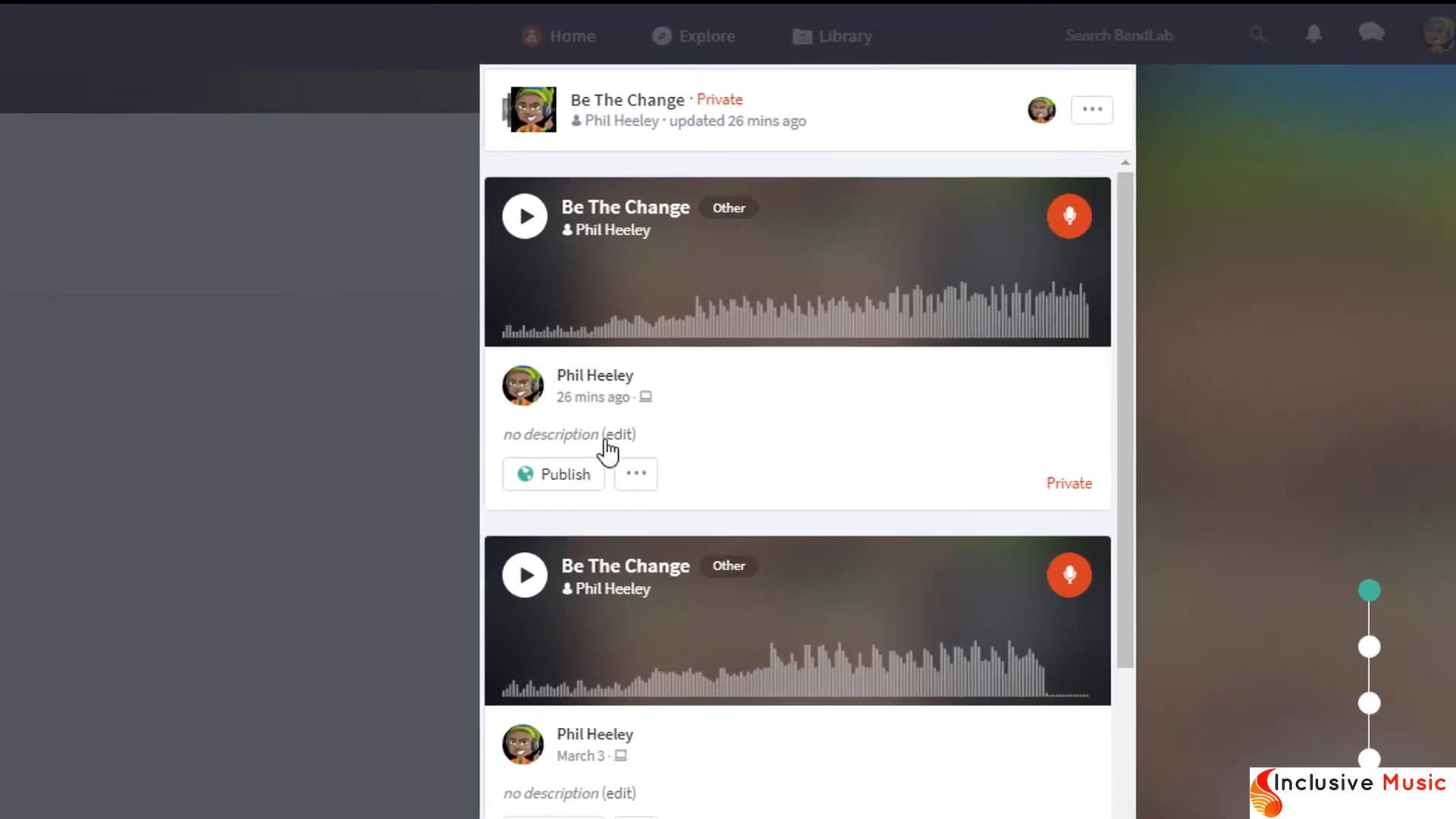
Step: Describe the newest revision as 'chorus i didn't like' and save it
{"action": "left_click", "coordinate": [613, 435]}
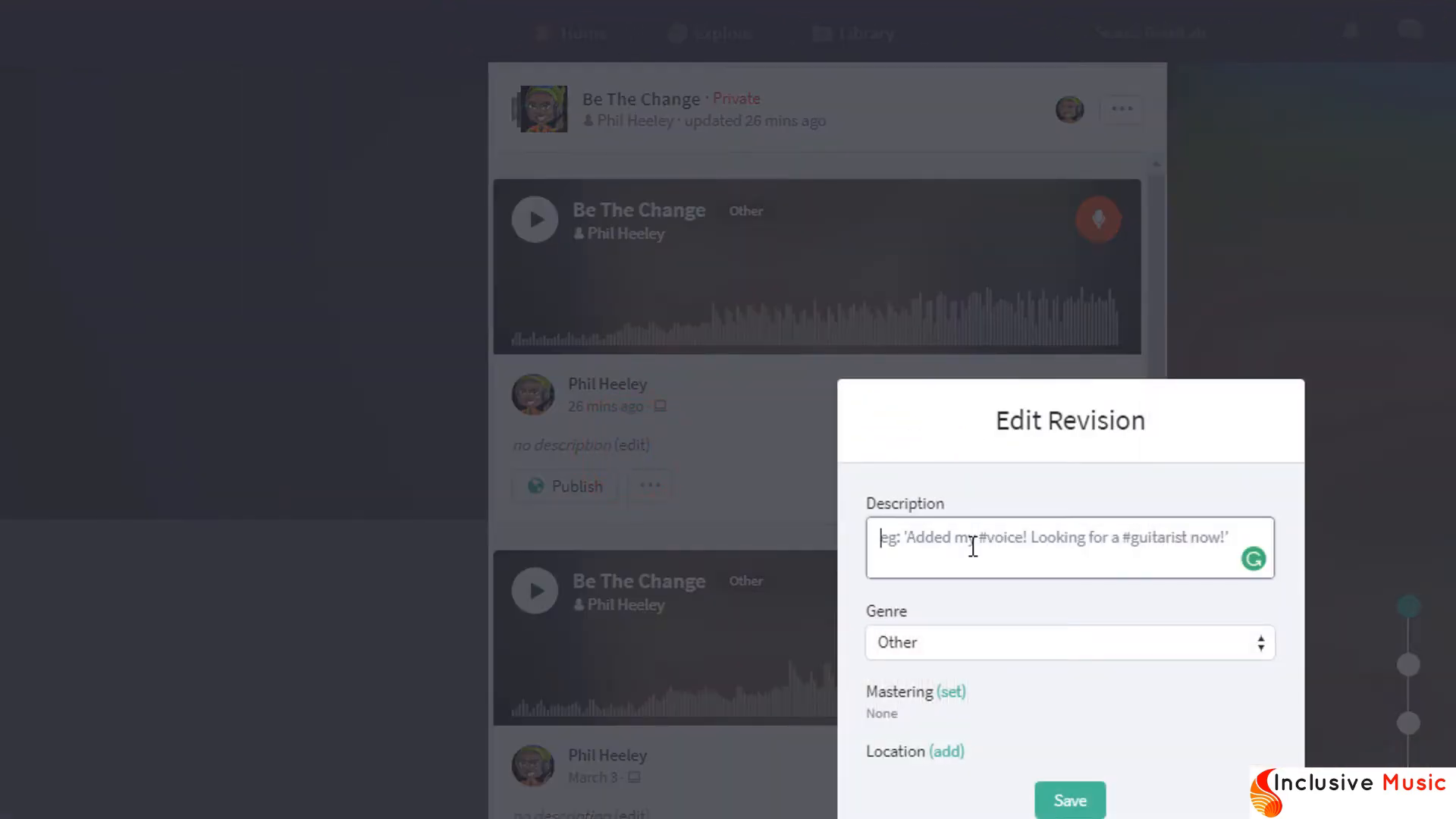
{"action": "type", "text": "chorus i didn"}
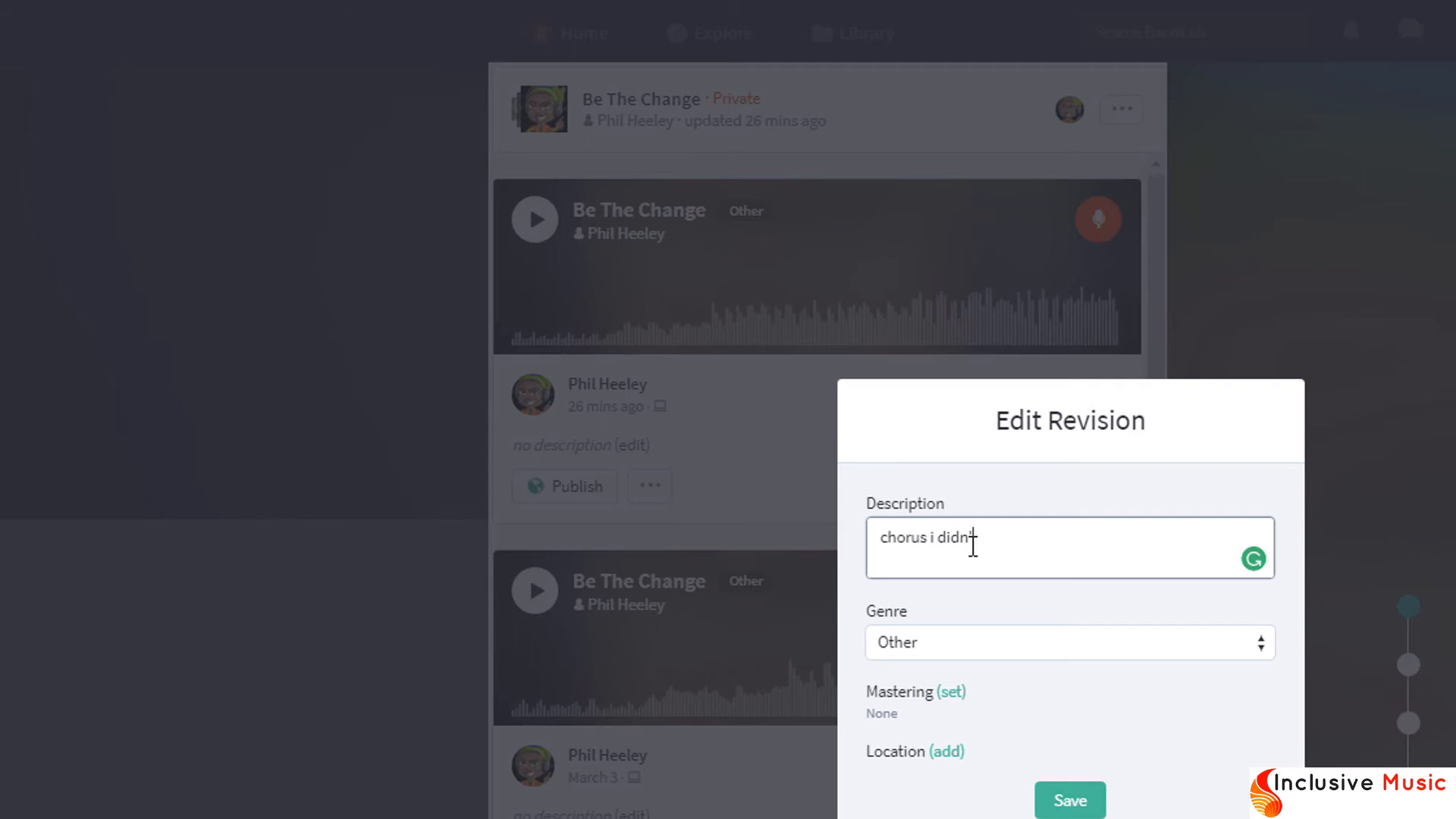
{"action": "type", "text": "like"}
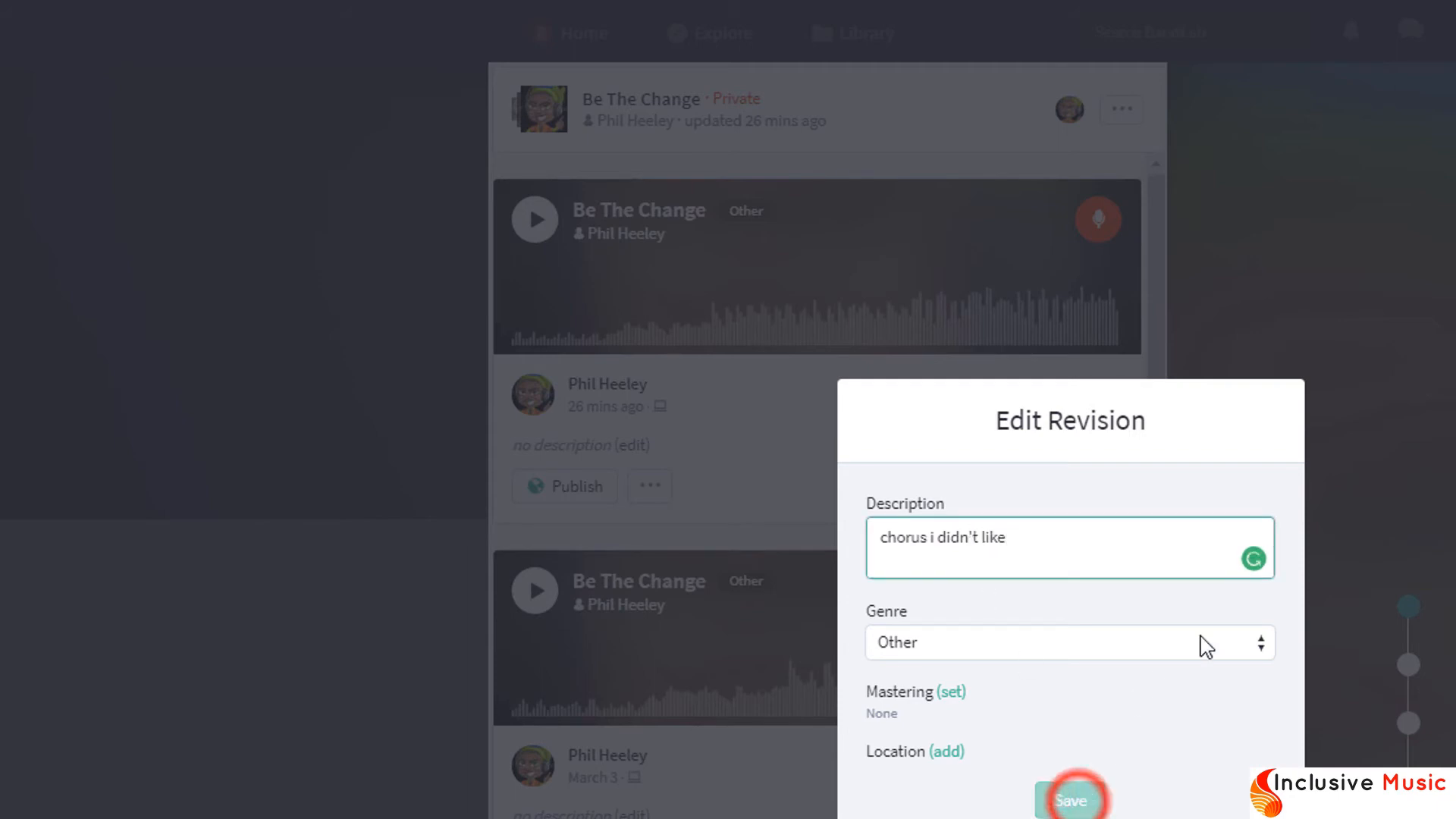
{"action": "left_click", "coordinate": [1070, 799]}
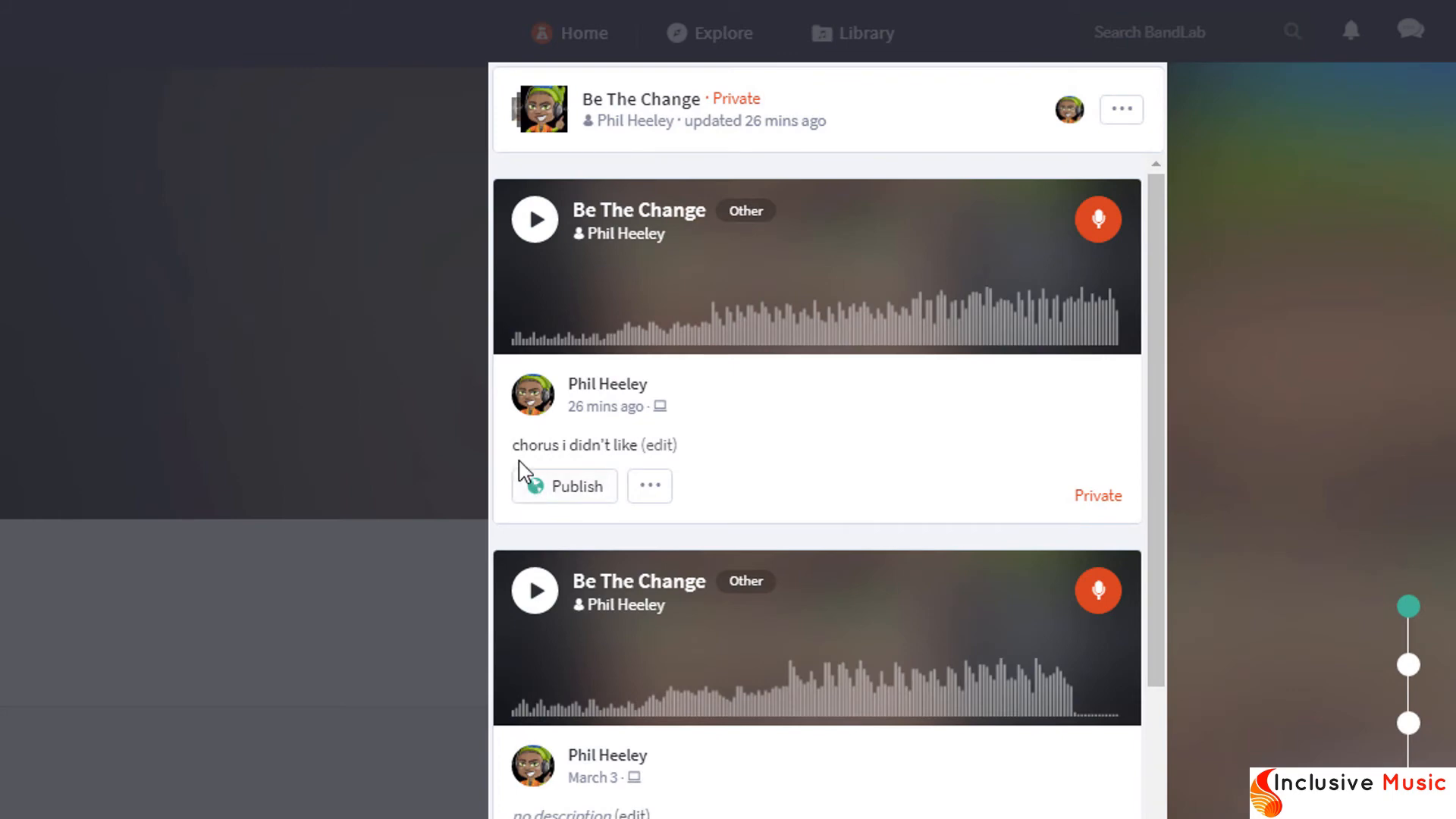
{"action": "mouse_move", "coordinate": [808, 448]}
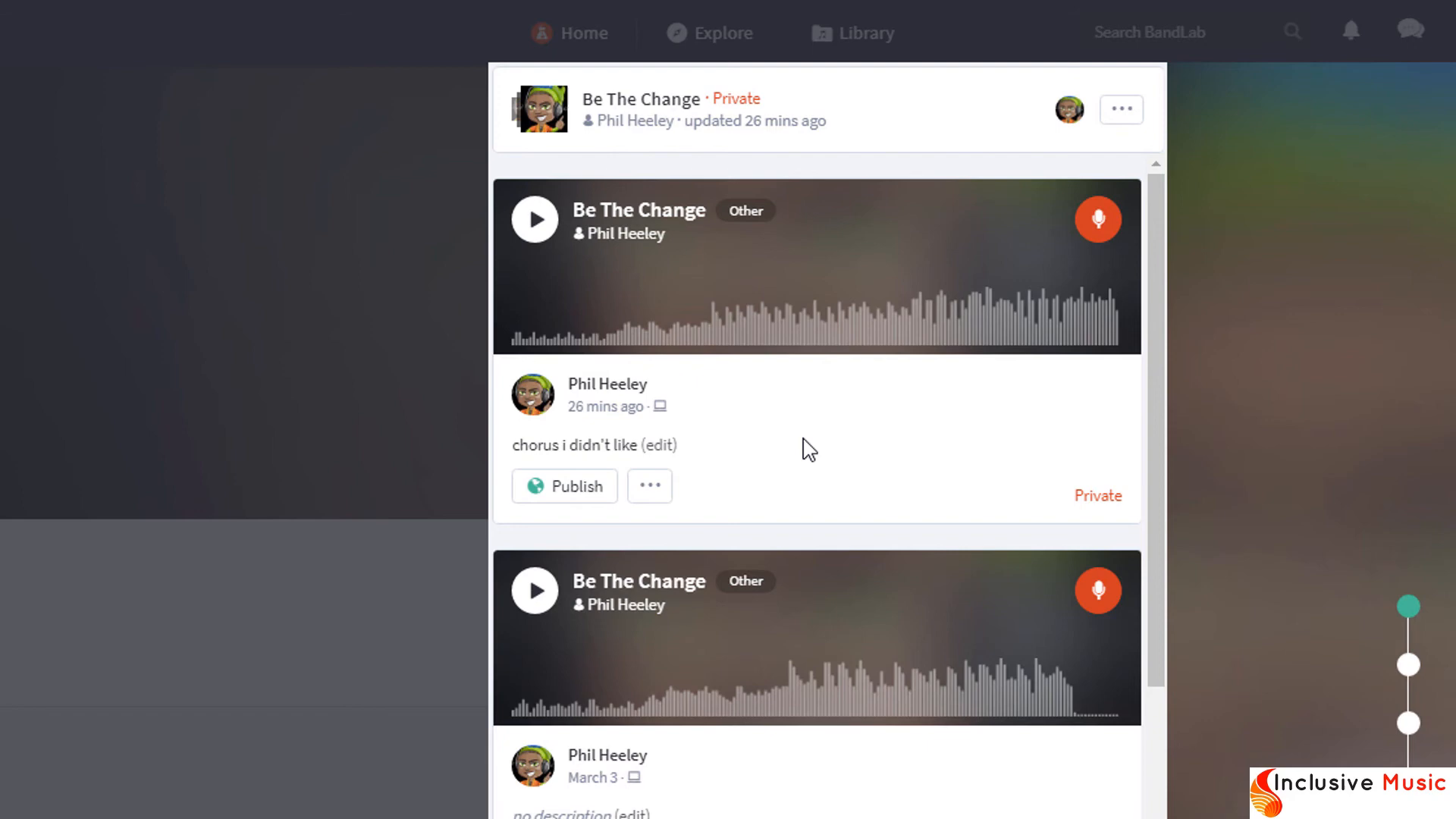
{"action": "mouse_move", "coordinate": [825, 453]}
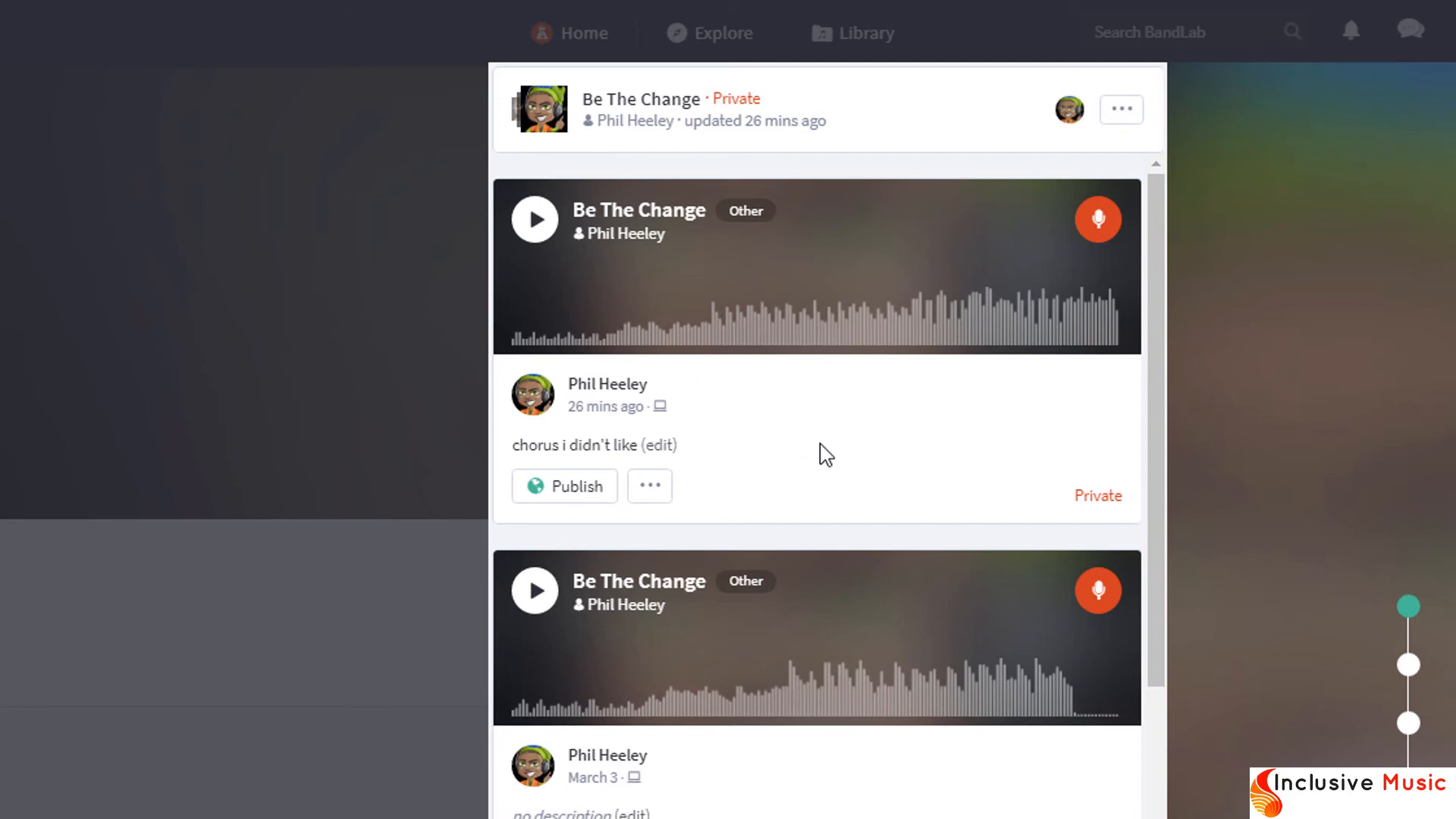
{"action": "scroll", "scroll_direction": "down", "scroll_amount": 3}
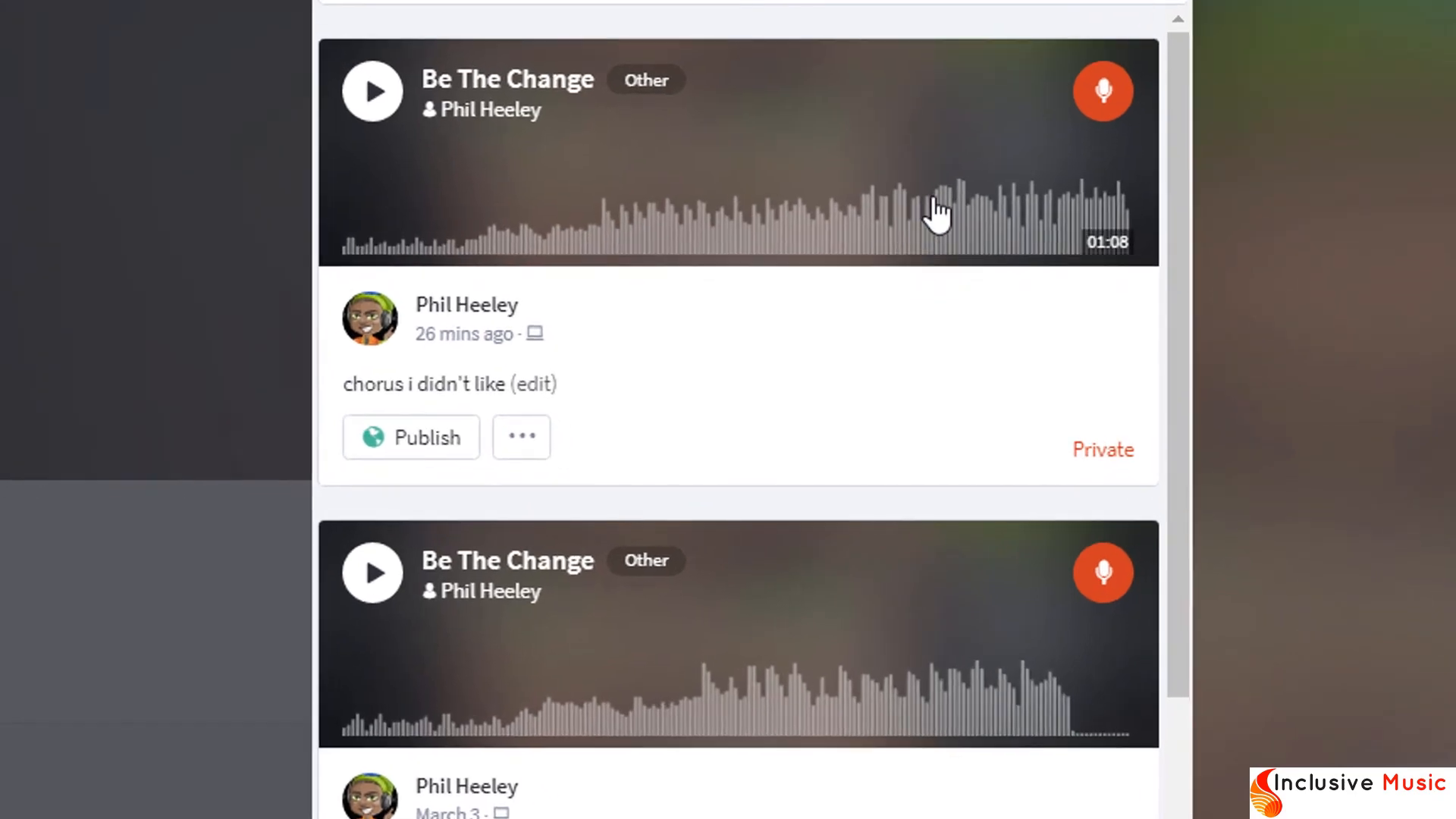
{"action": "mouse_move", "coordinate": [1077, 259]}
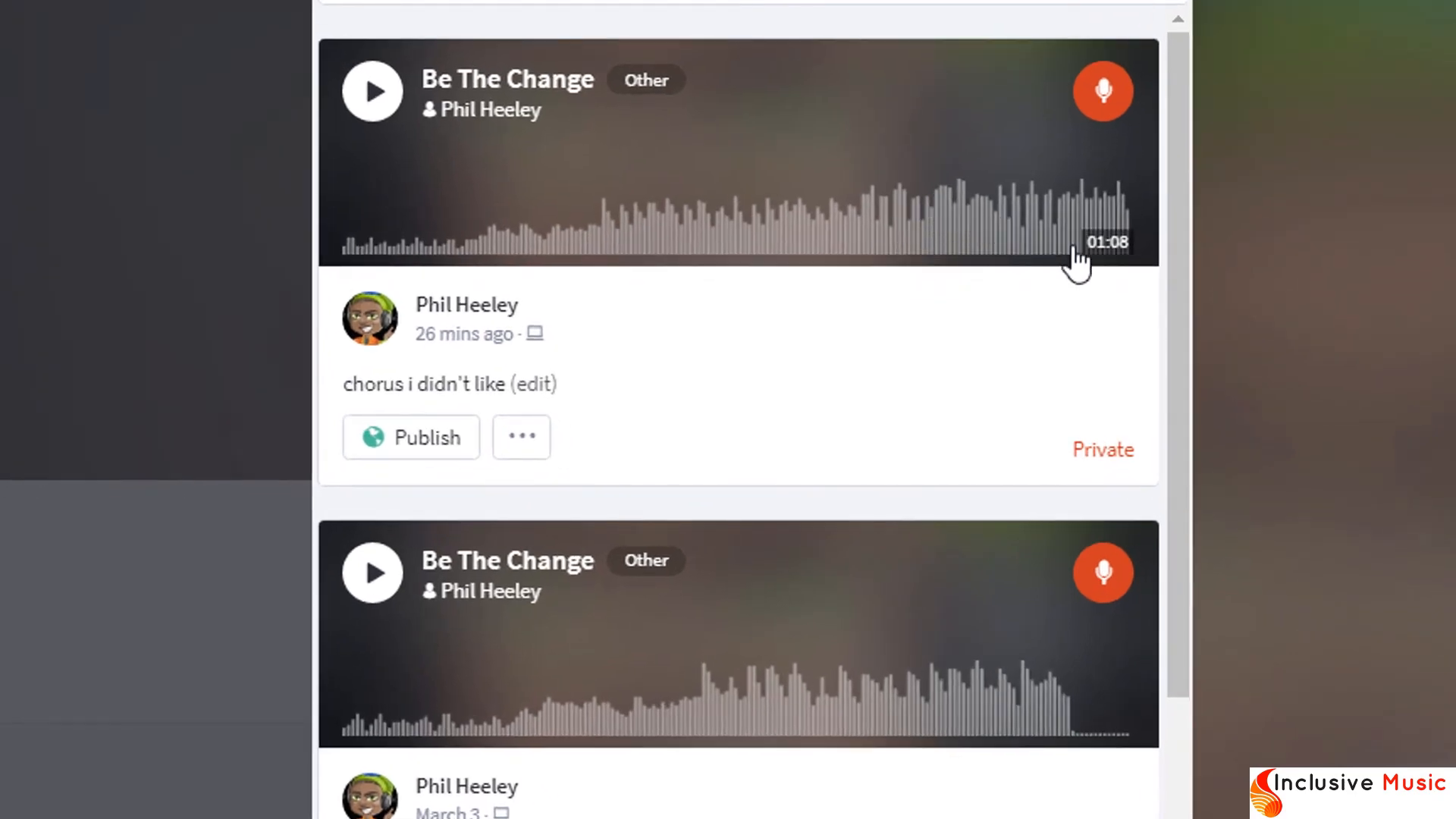
{"action": "mouse_move", "coordinate": [1119, 274]}
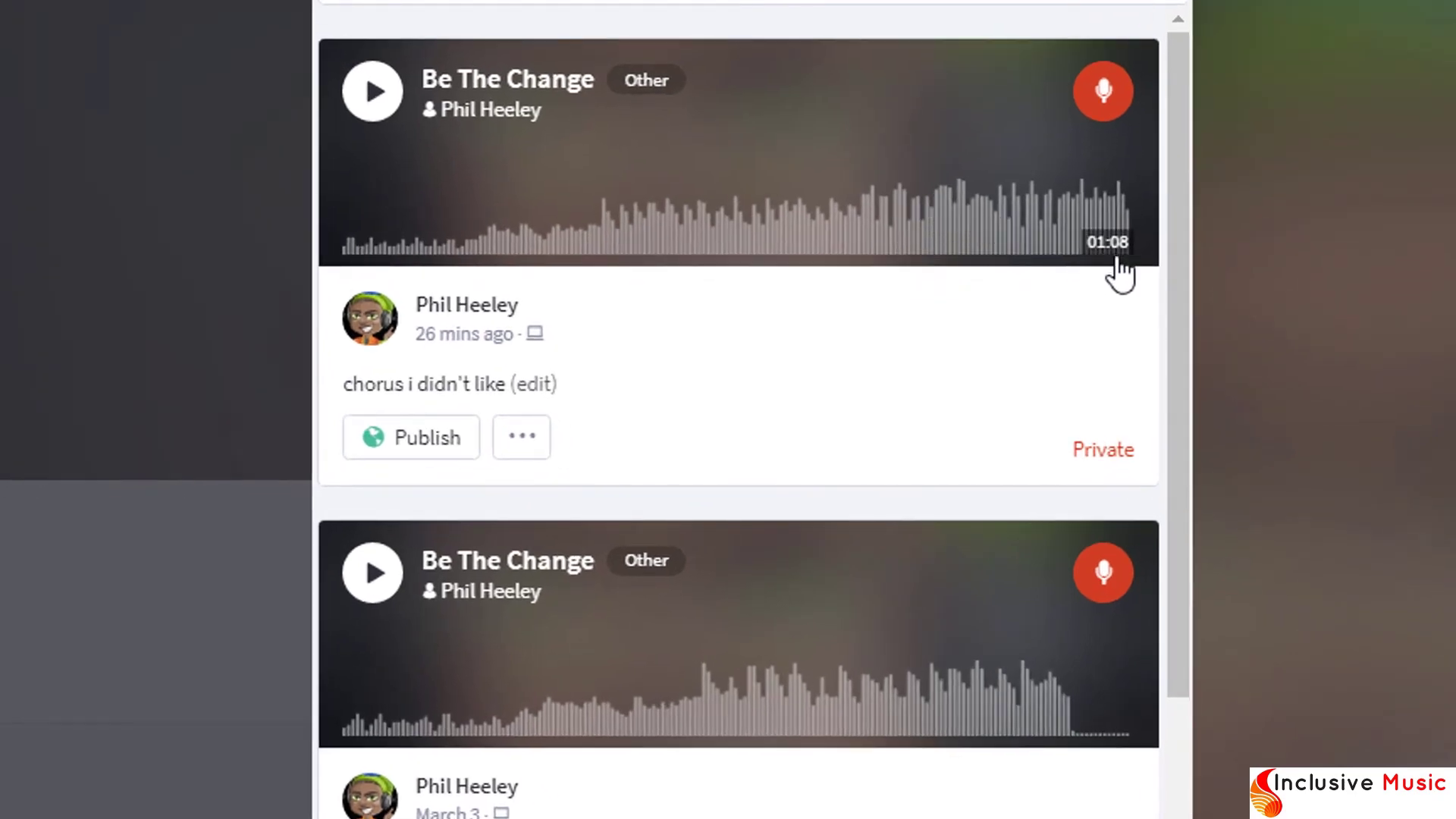
{"action": "mouse_move", "coordinate": [1065, 602]}
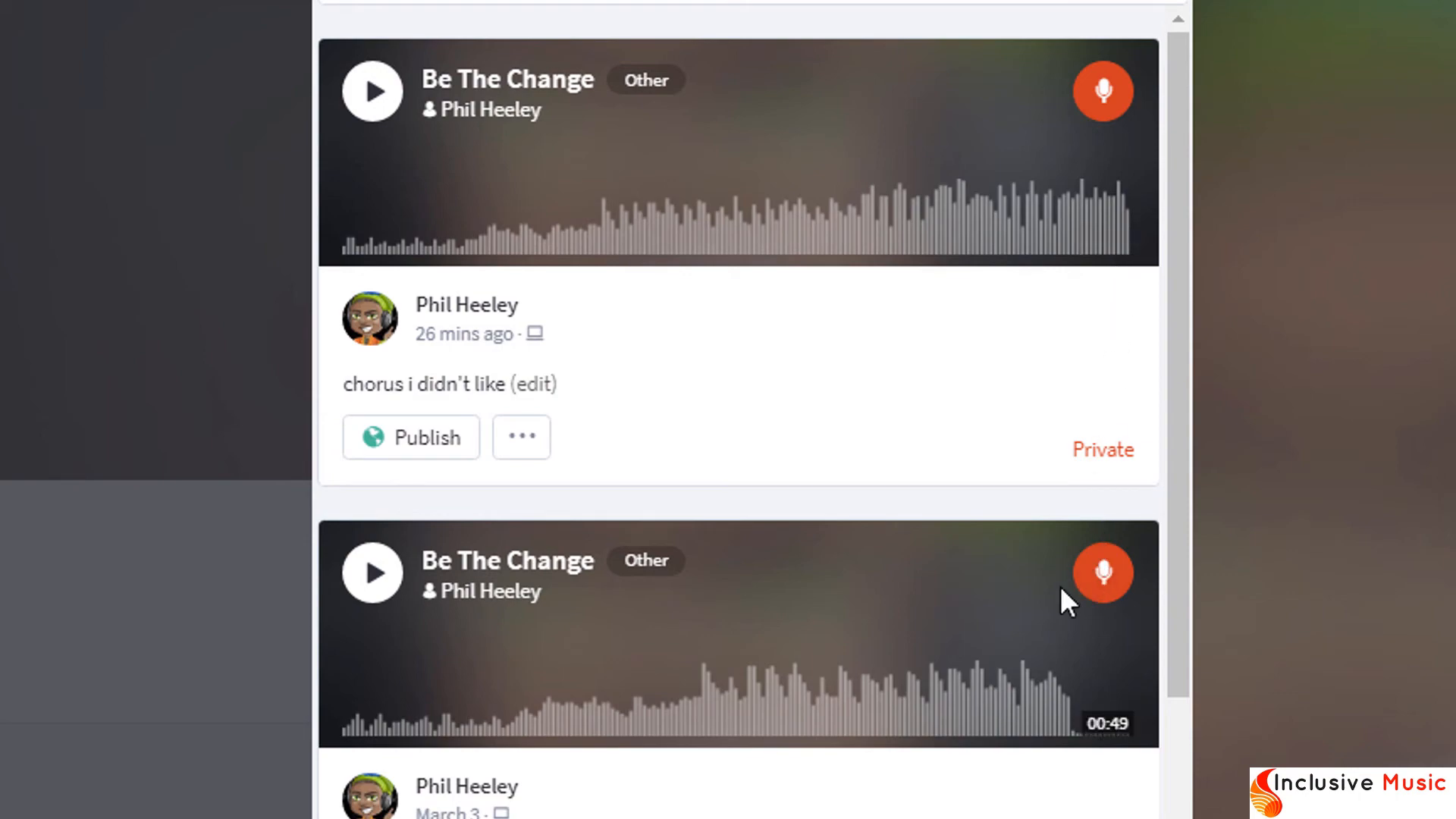
{"action": "mouse_move", "coordinate": [1062, 742]}
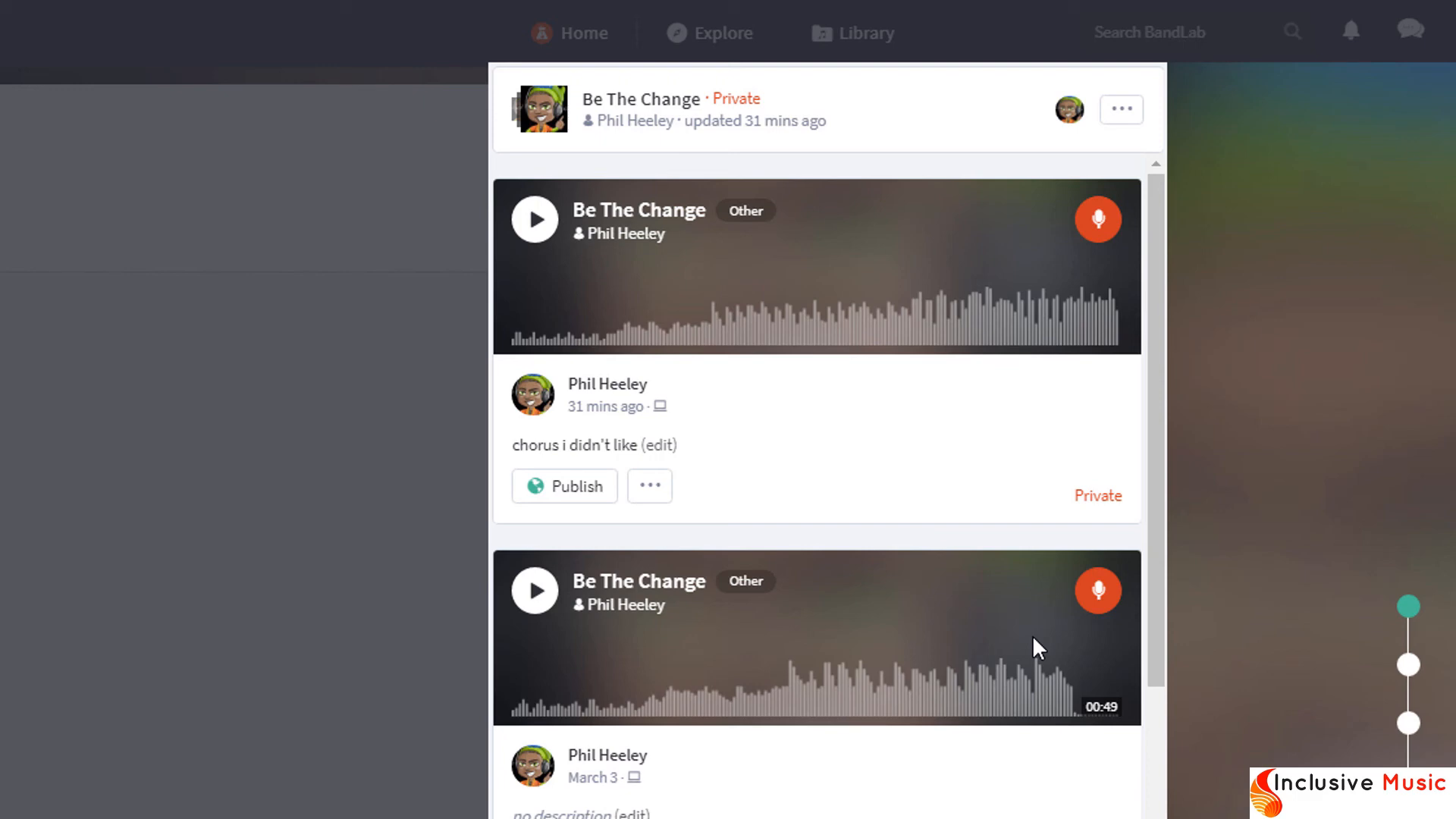
Step: Preview the March 3 revision, then continue it in the Mix Editor
{"action": "left_click", "coordinate": [533, 590]}
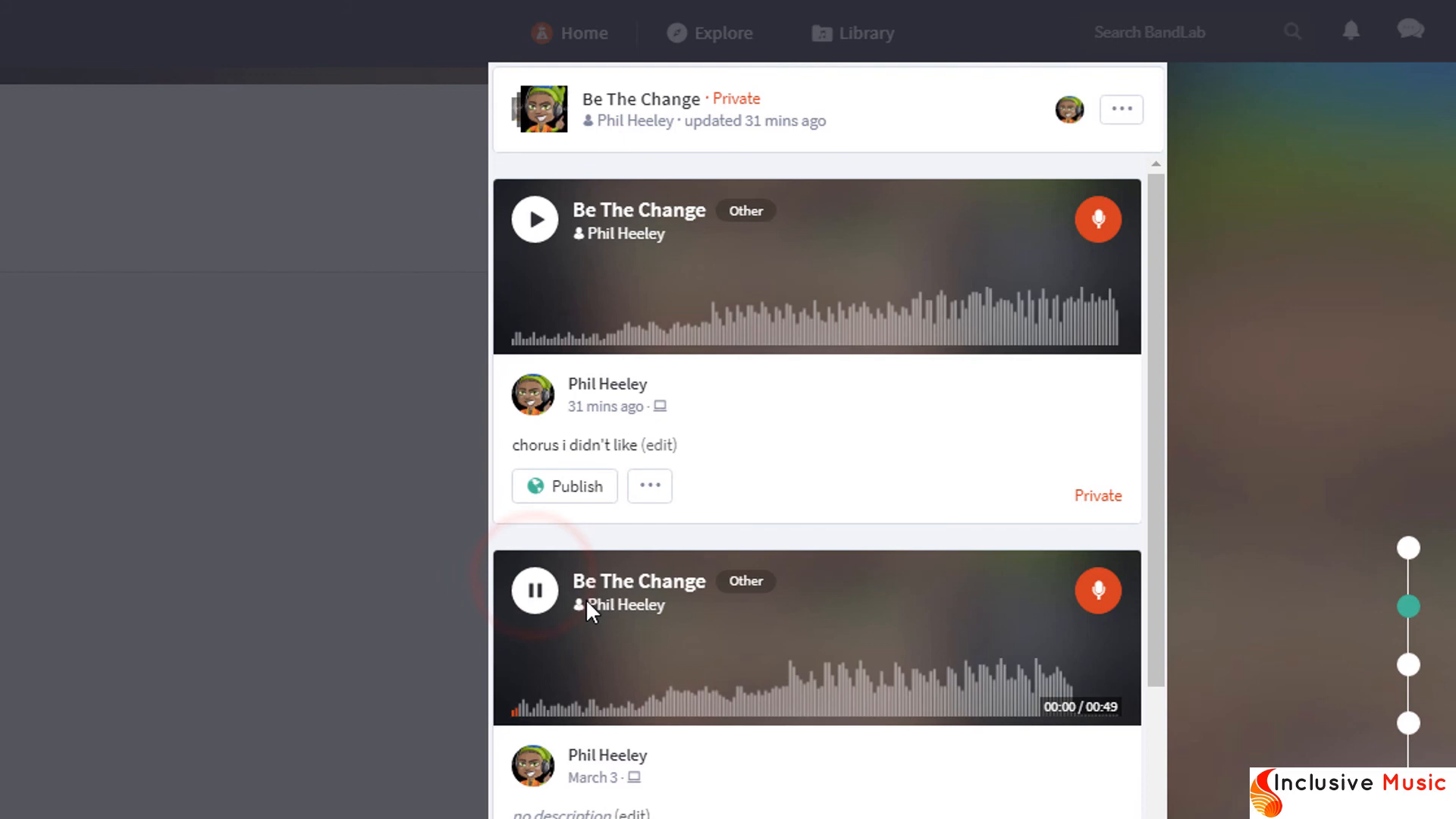
{"action": "left_click", "coordinate": [1021, 692]}
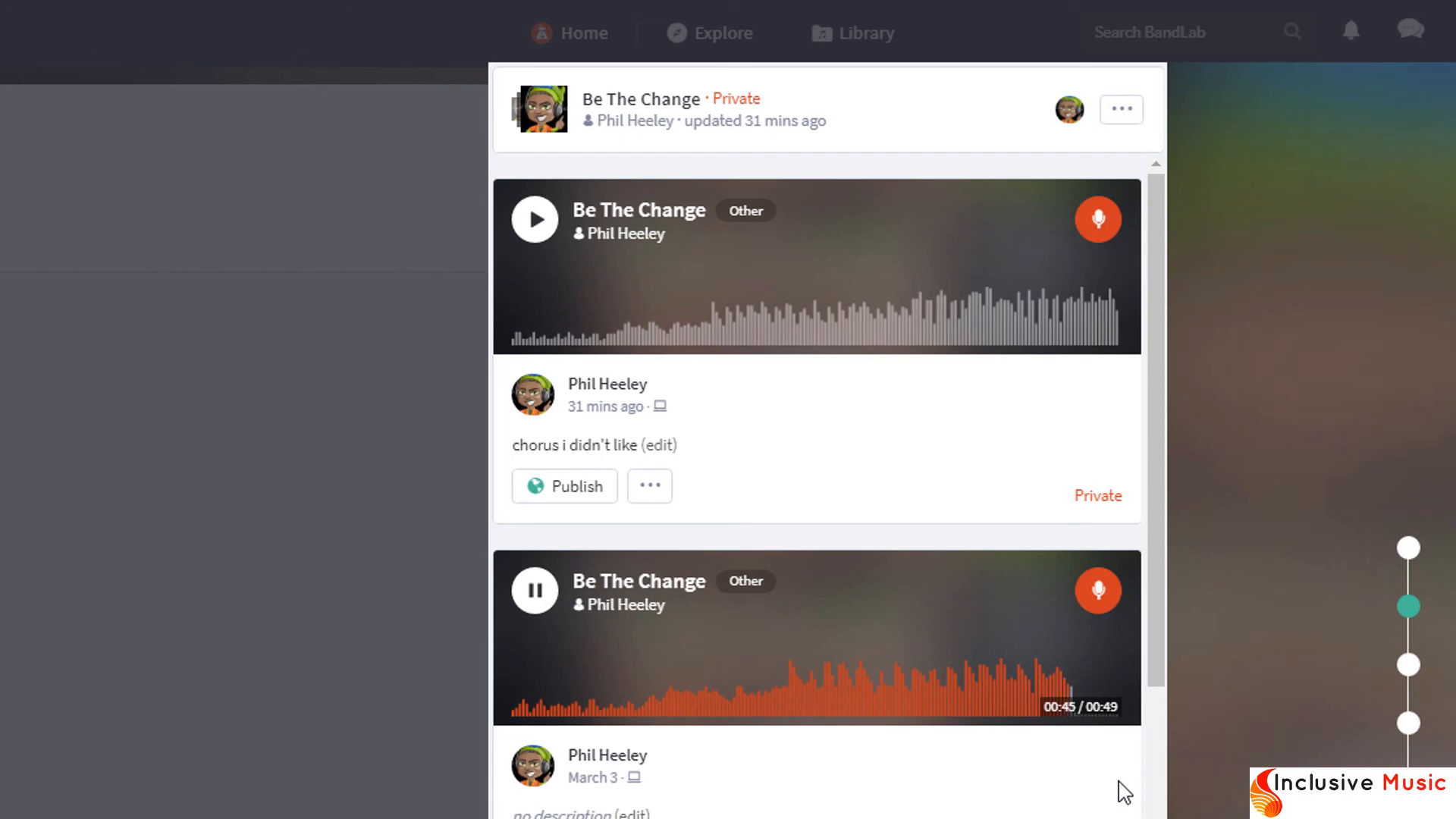
{"action": "left_click", "coordinate": [534, 590]}
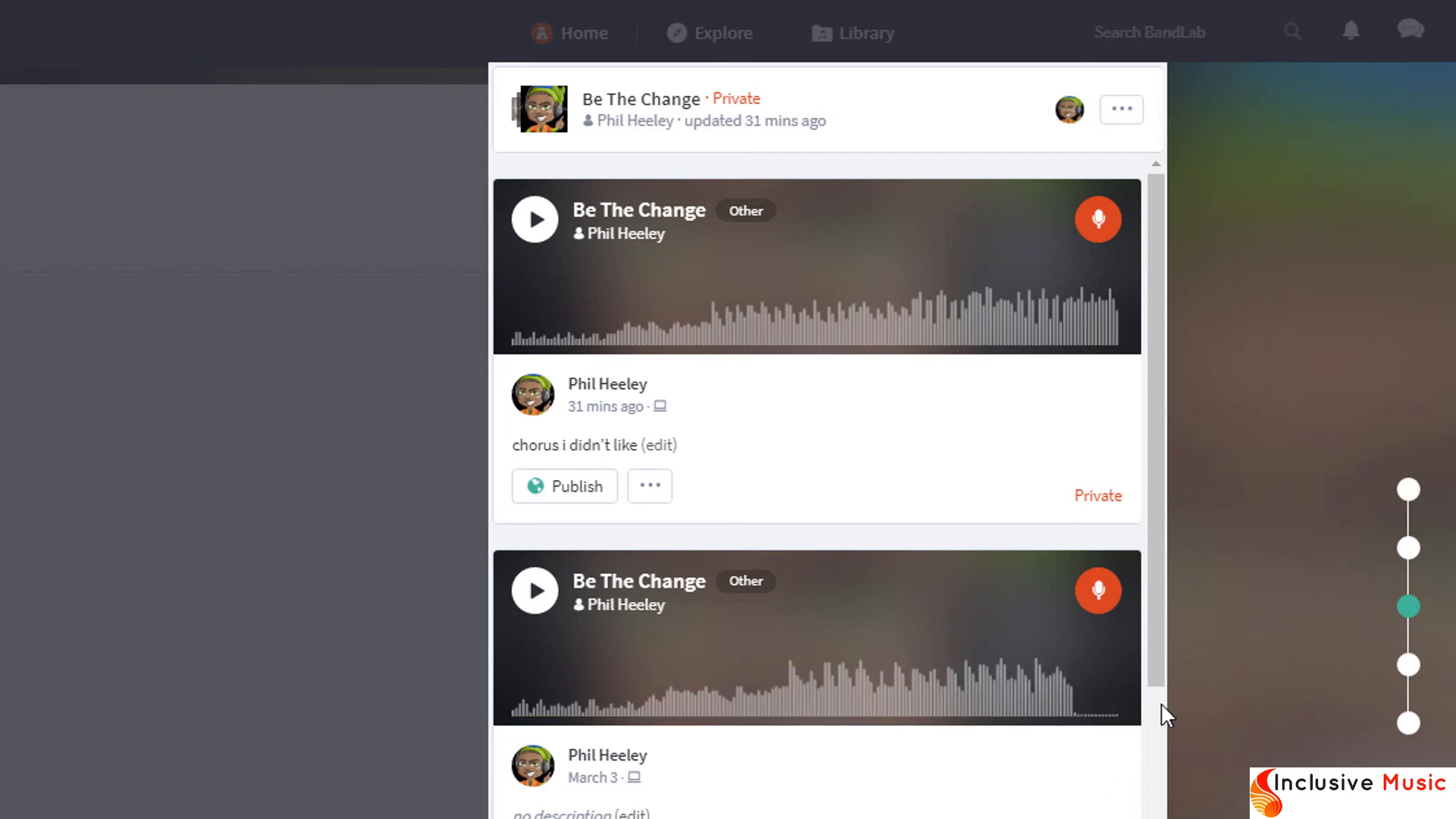
{"action": "mouse_move", "coordinate": [1105, 626]}
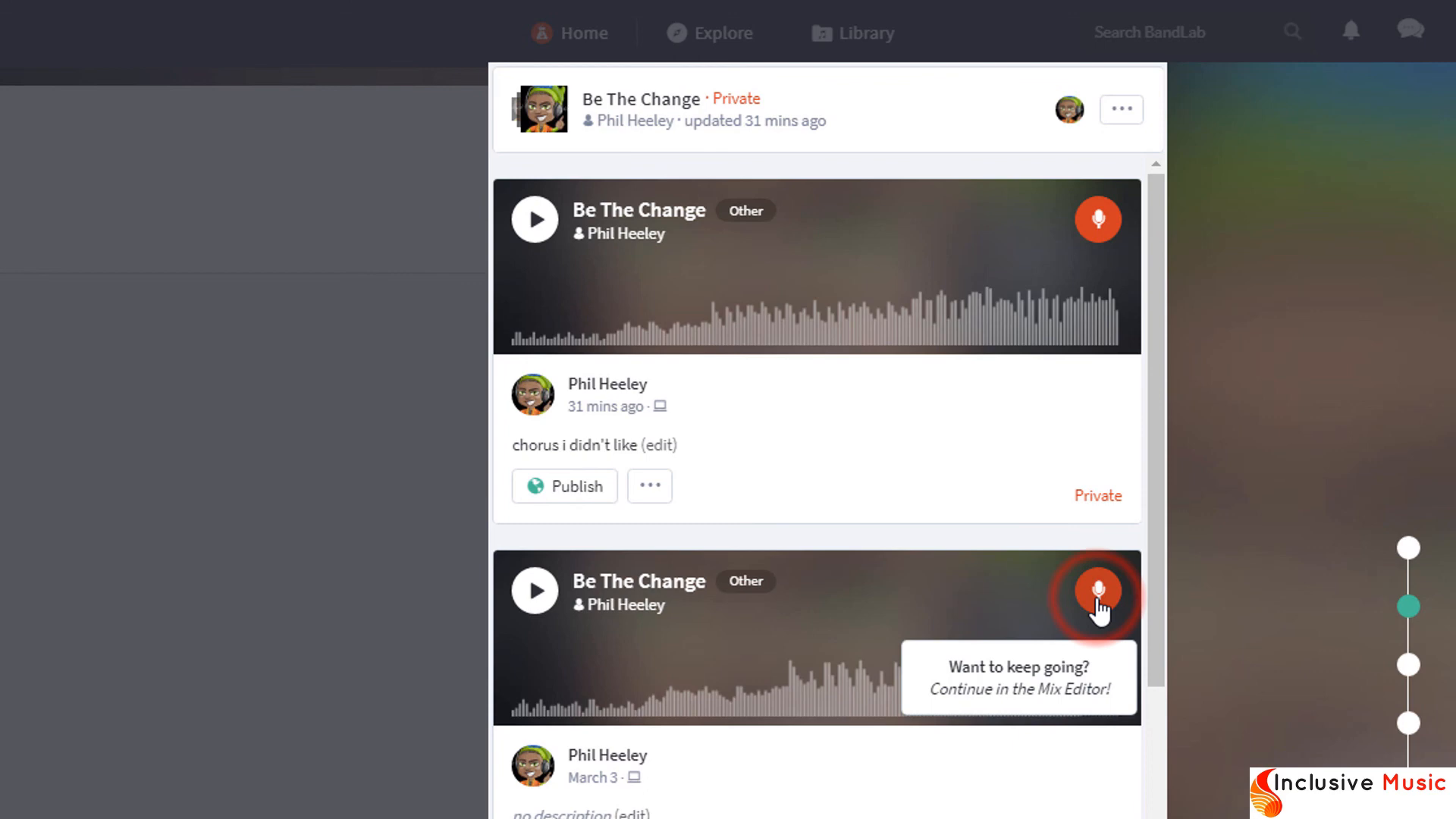
{"action": "left_click", "coordinate": [1098, 595]}
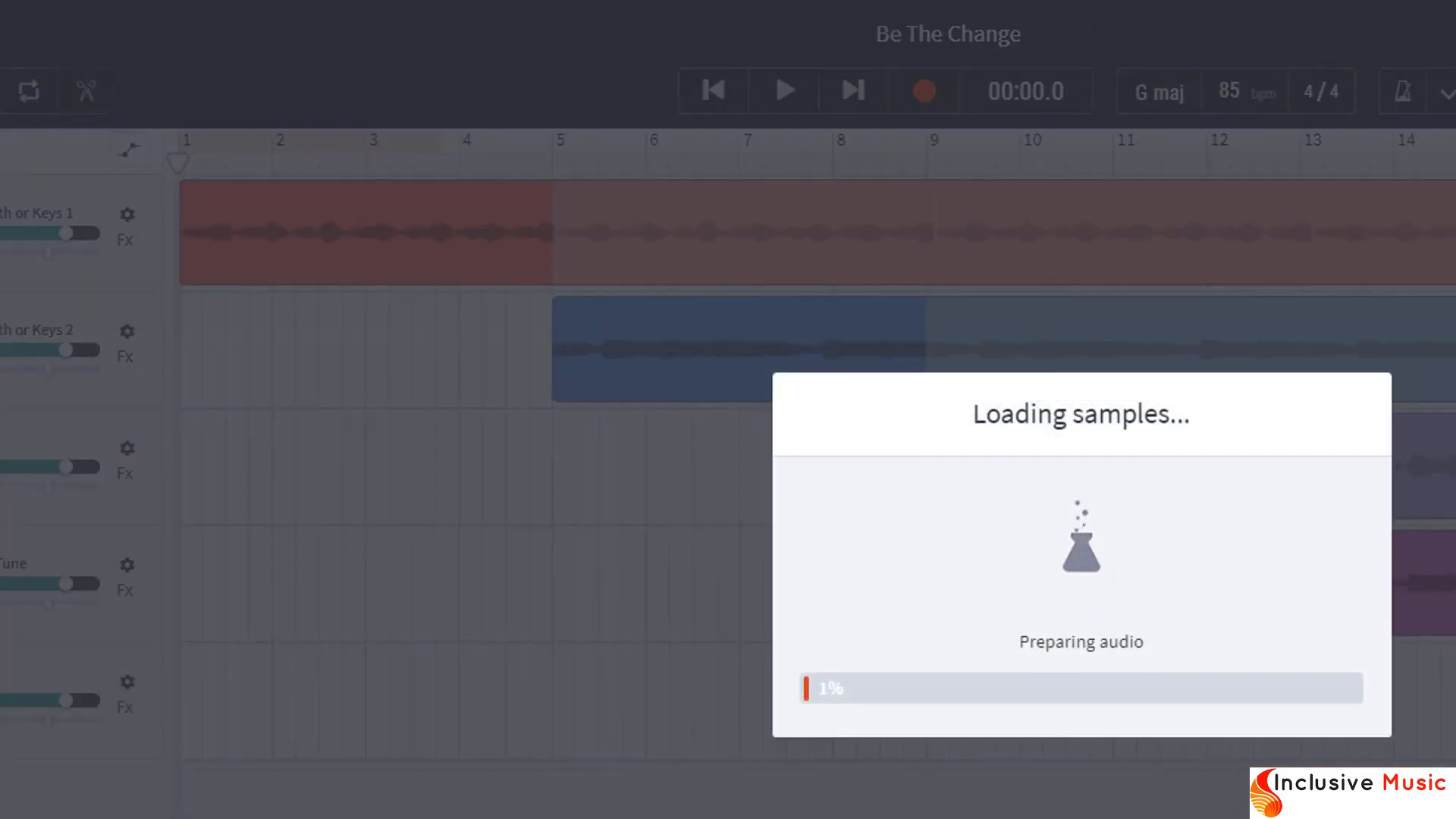